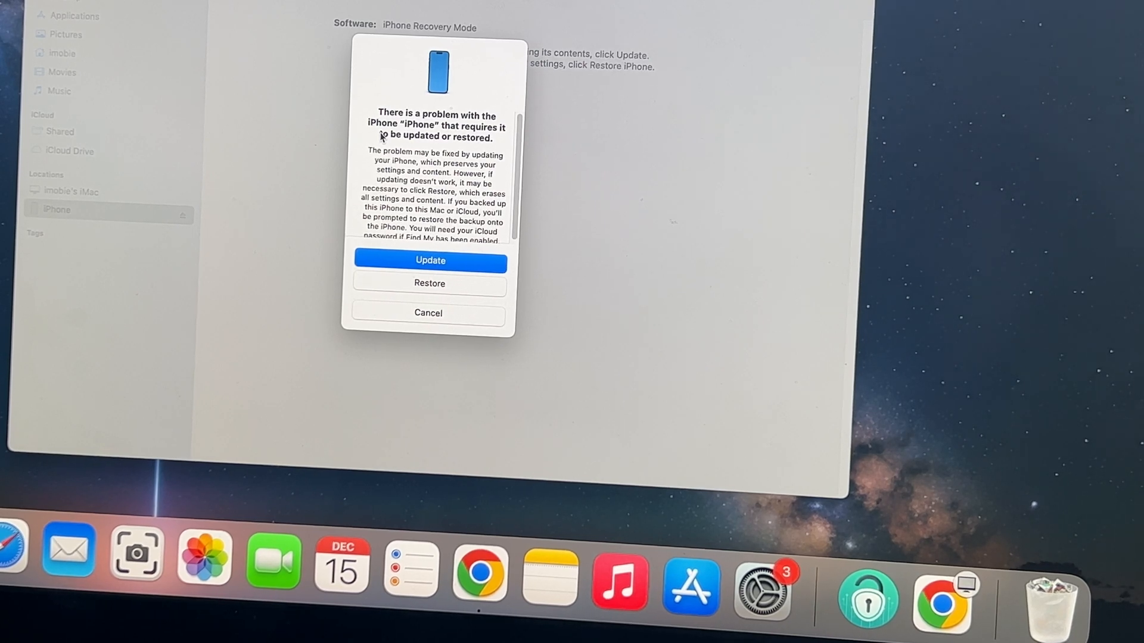
pyautogui.moveTo(343, 165)
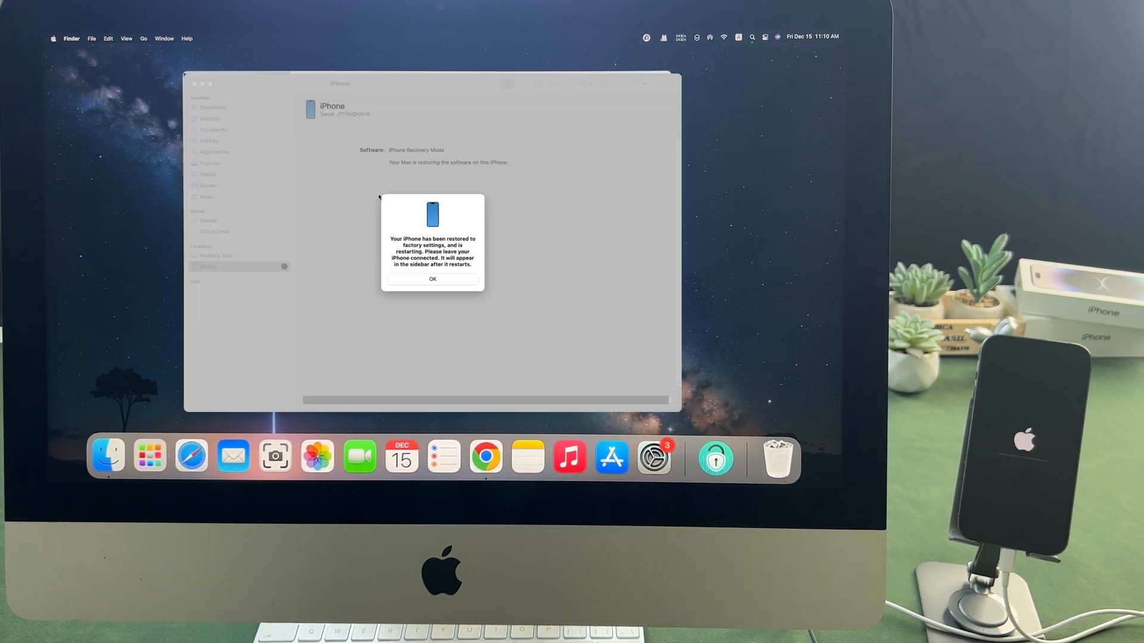
# Dismiss the Finder notice that the iPhone has been restored to factory settings
pyautogui.click(432, 278)
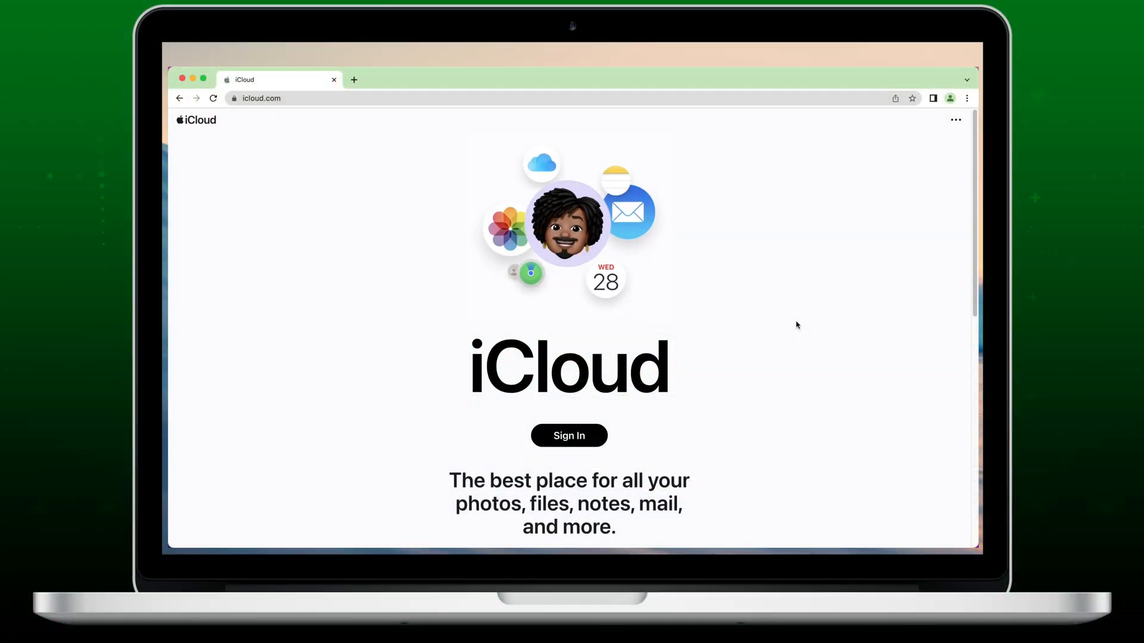
# Sign in to iCloud.com with the Apple ID and enter the six-digit verification code
pyautogui.click(569, 436)
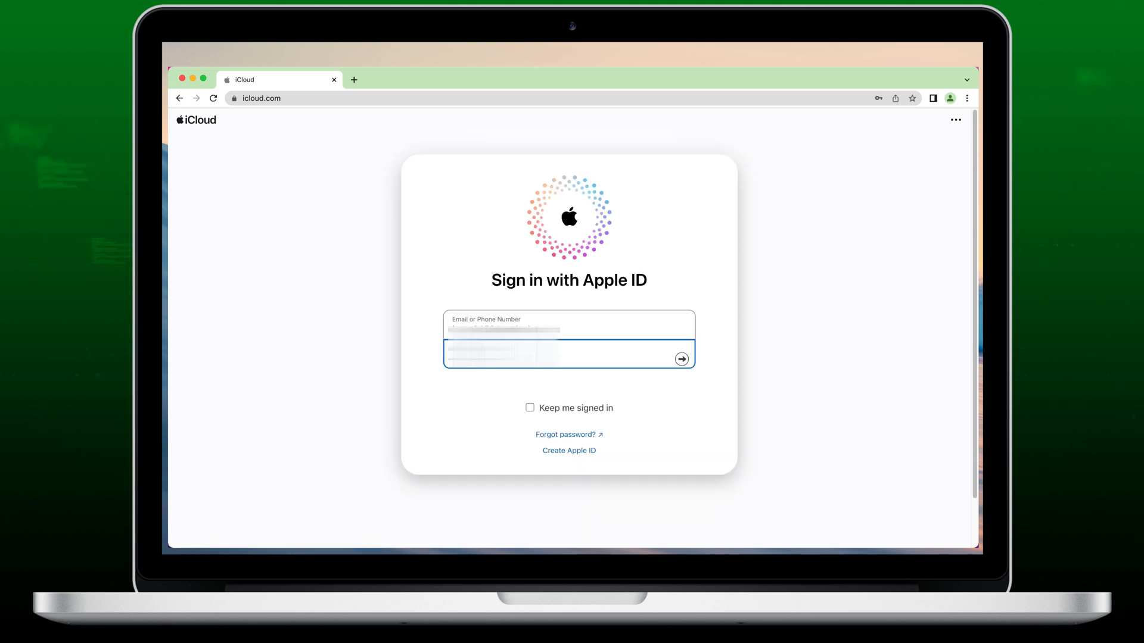
pyautogui.click(680, 359)
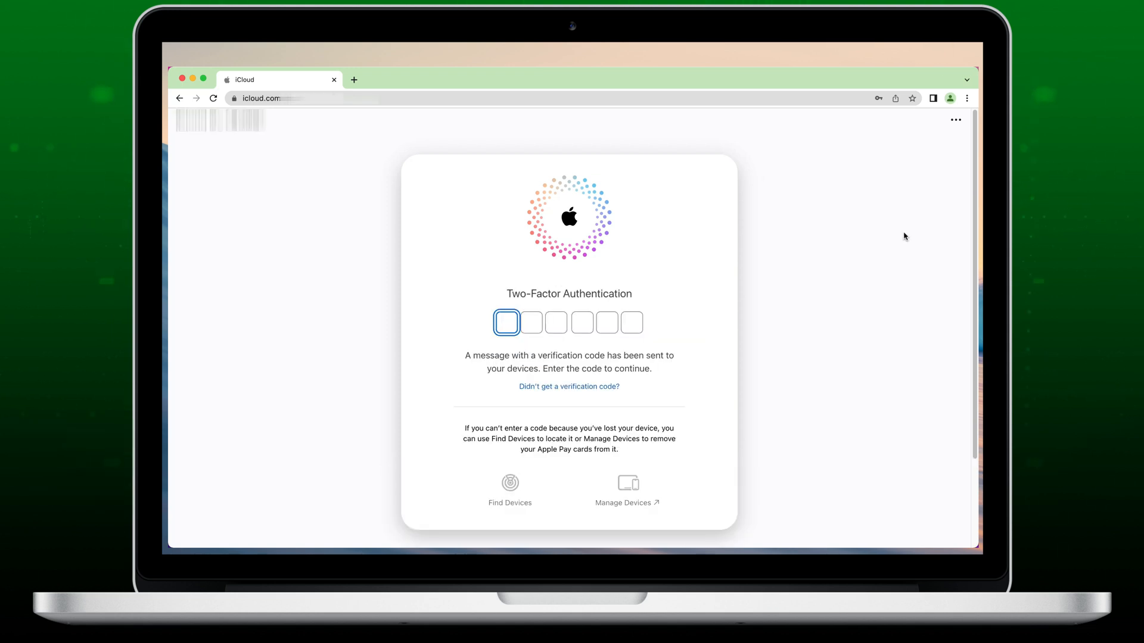
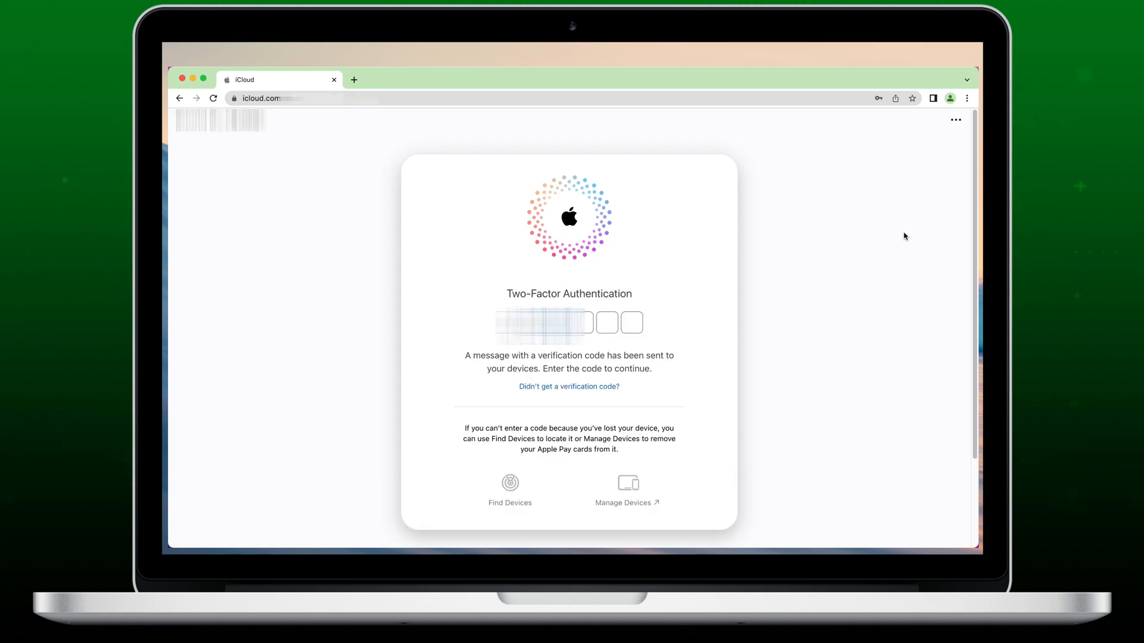
pyautogui.click(580, 323)
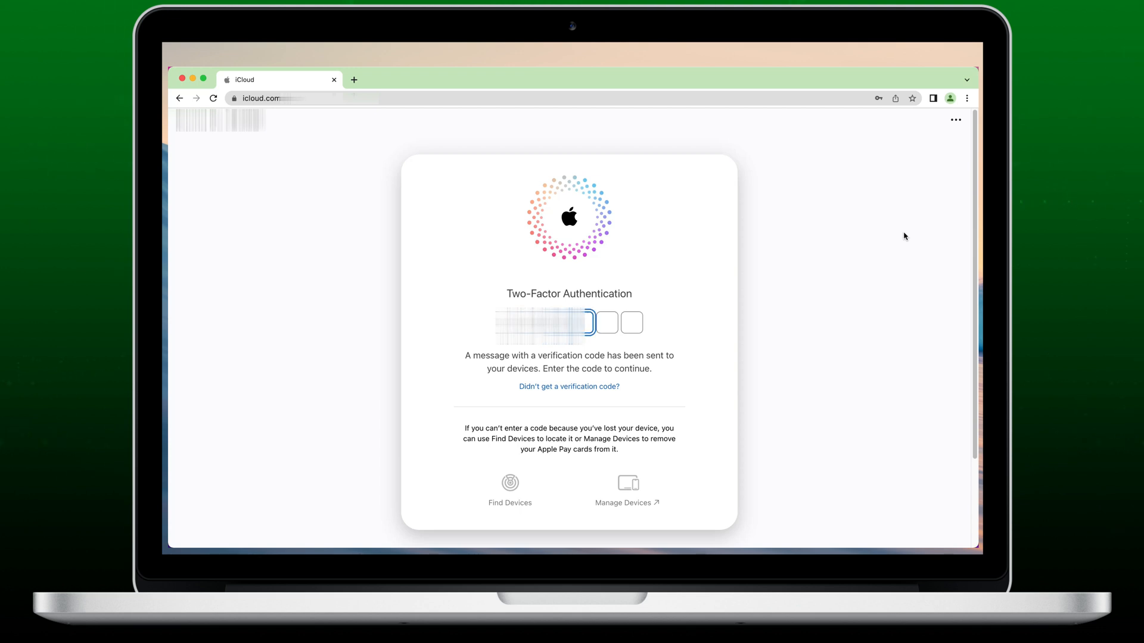
pyautogui.write('3')
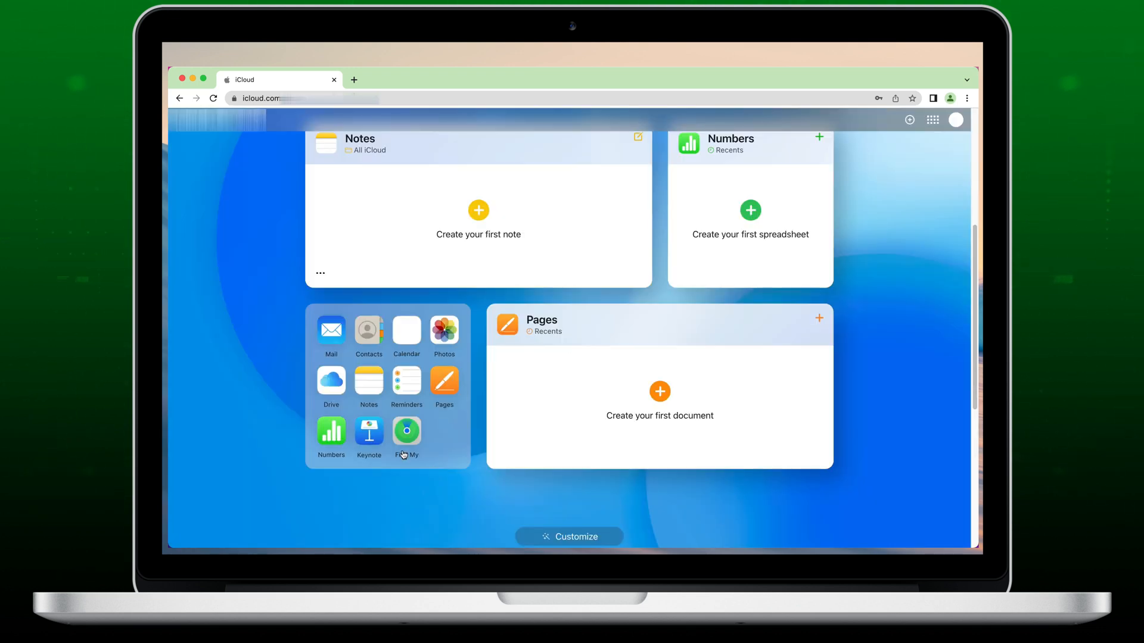
pyautogui.moveTo(406, 434)
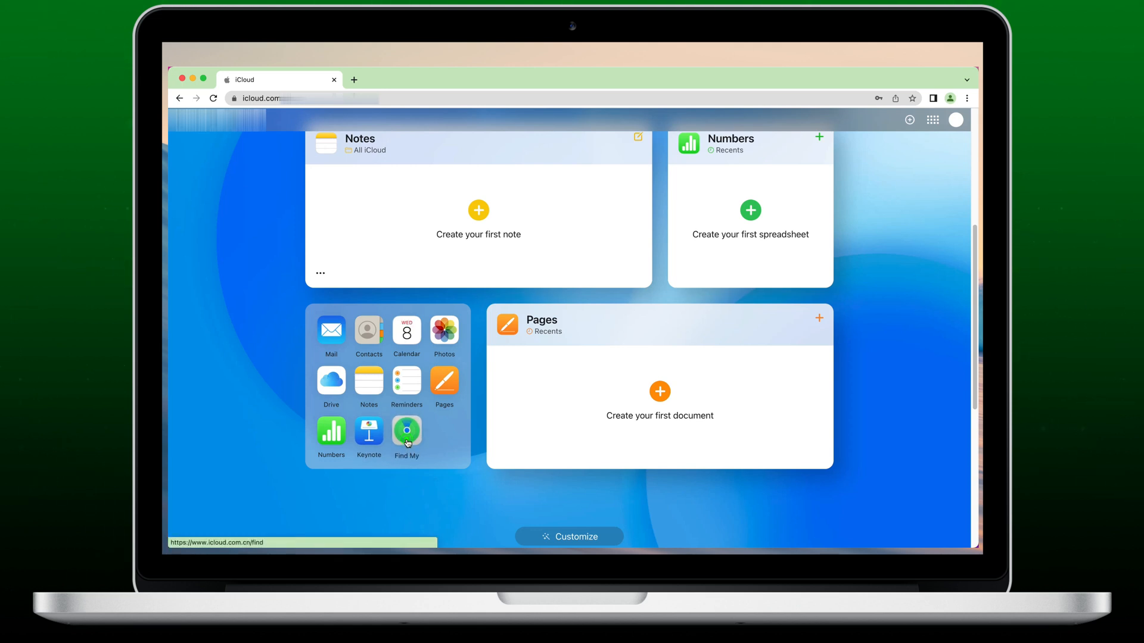
# In Find My, erase the iPhone and continue to the Apple ID password confirmation
pyautogui.click(405, 431)
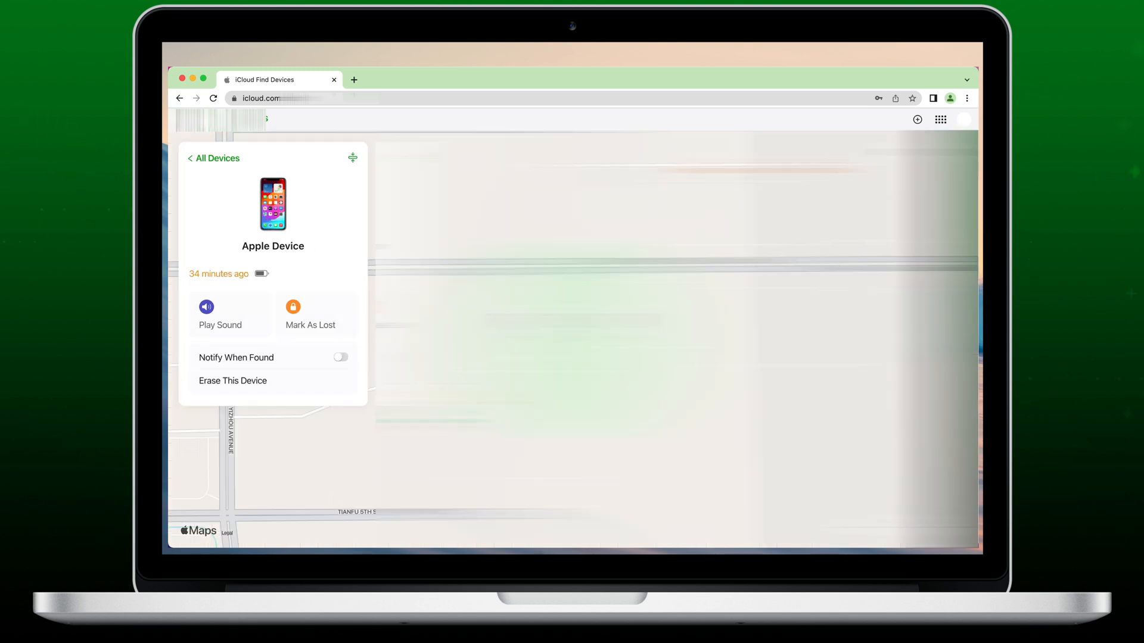
pyautogui.moveTo(246, 385)
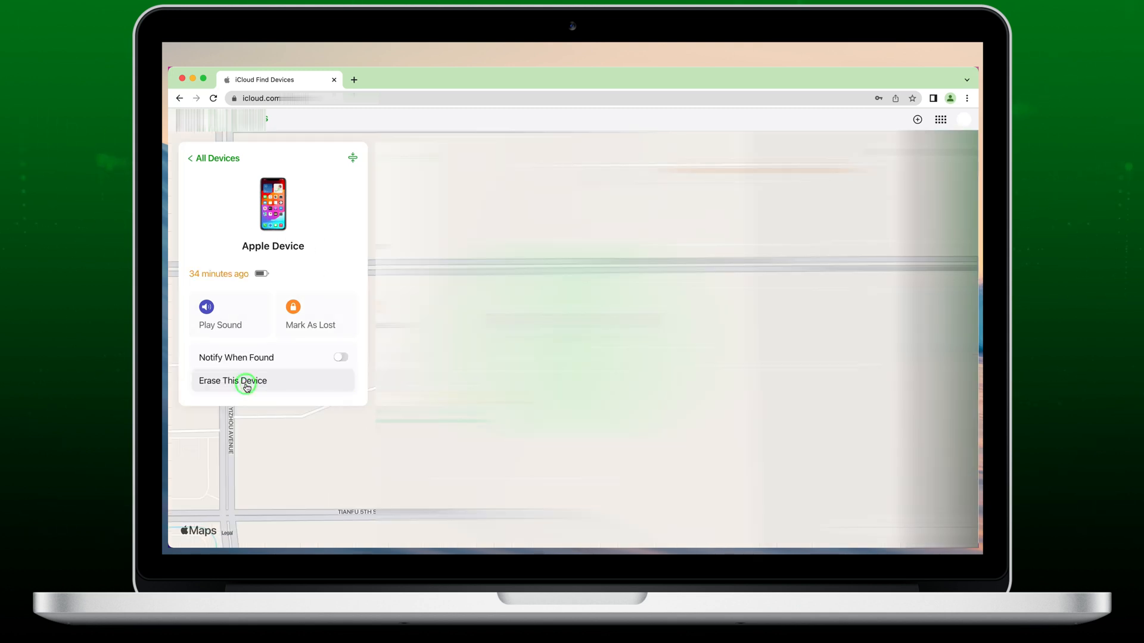
pyautogui.click(232, 382)
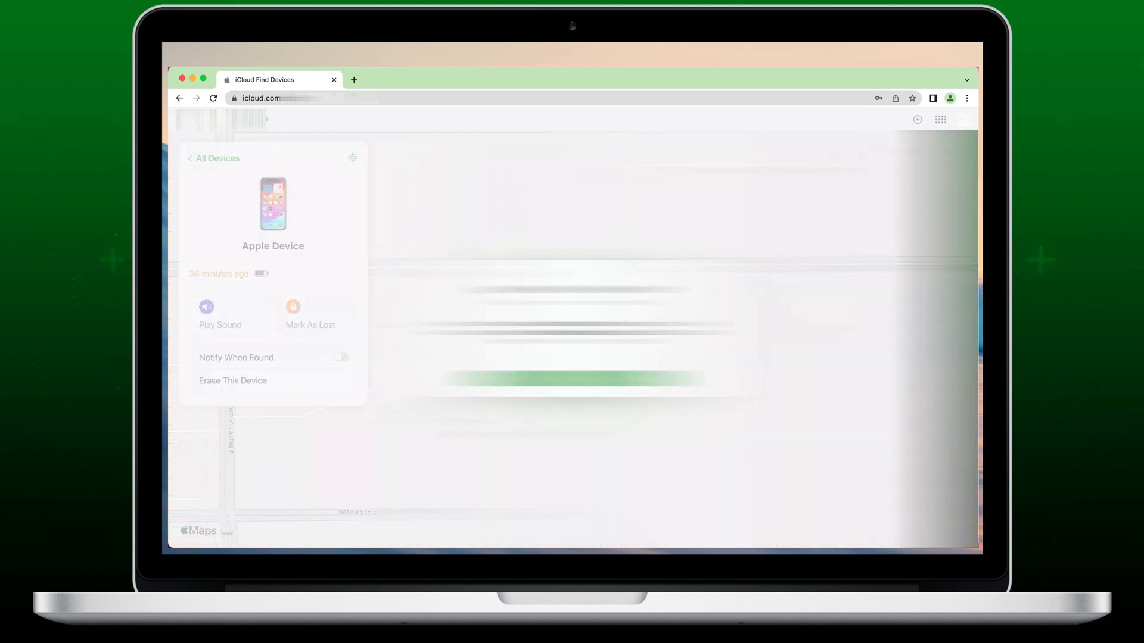
pyautogui.click(232, 380)
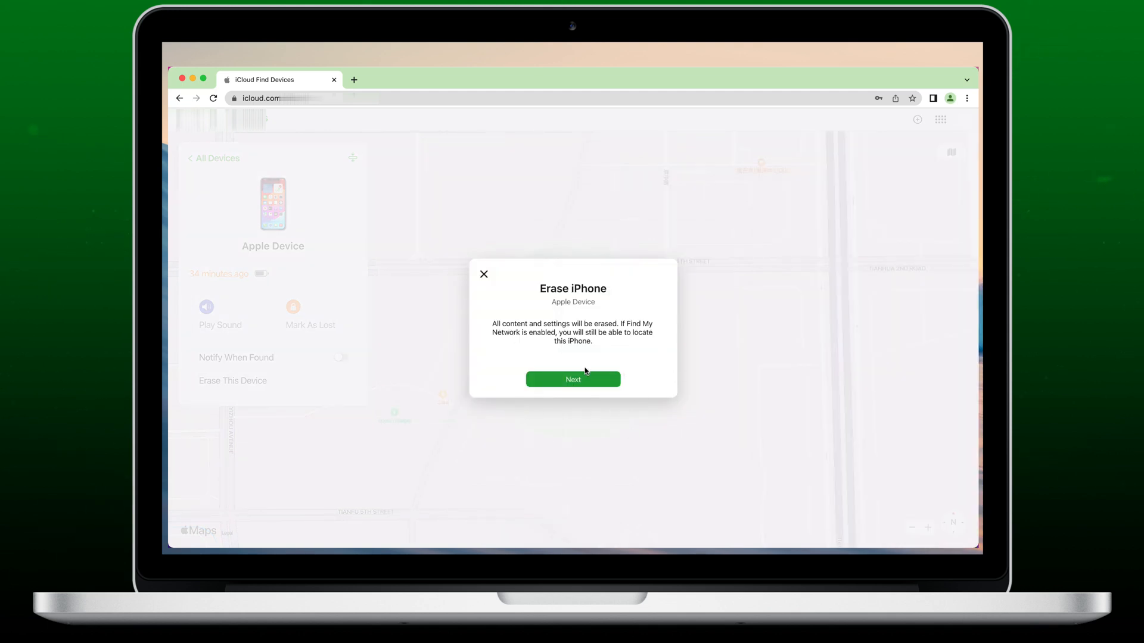
pyautogui.click(573, 379)
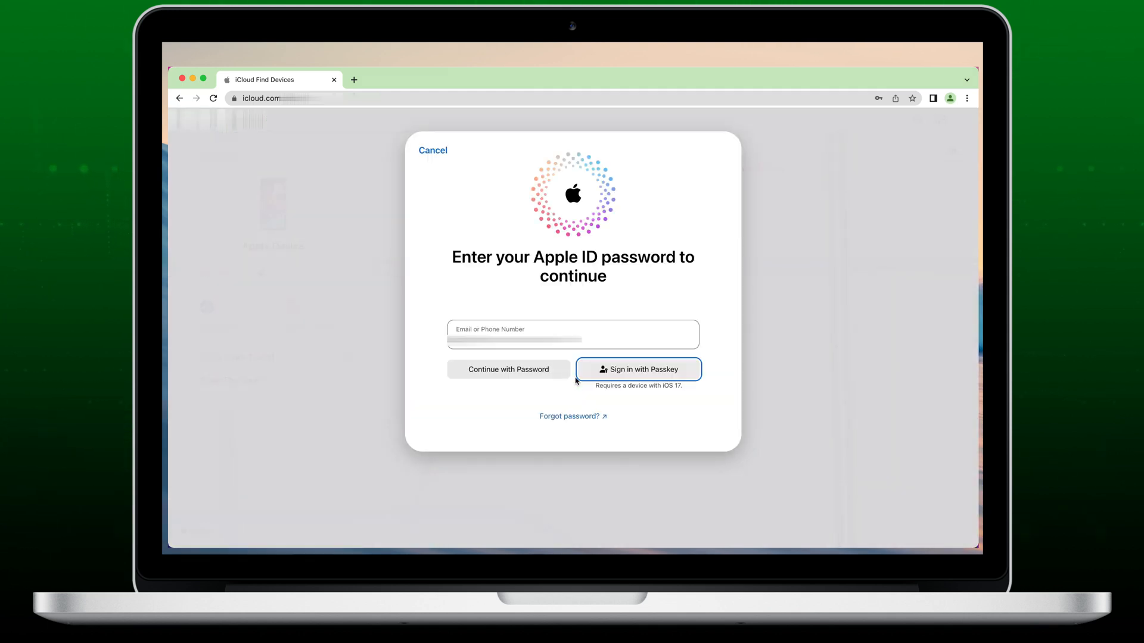
pyautogui.moveTo(610, 418)
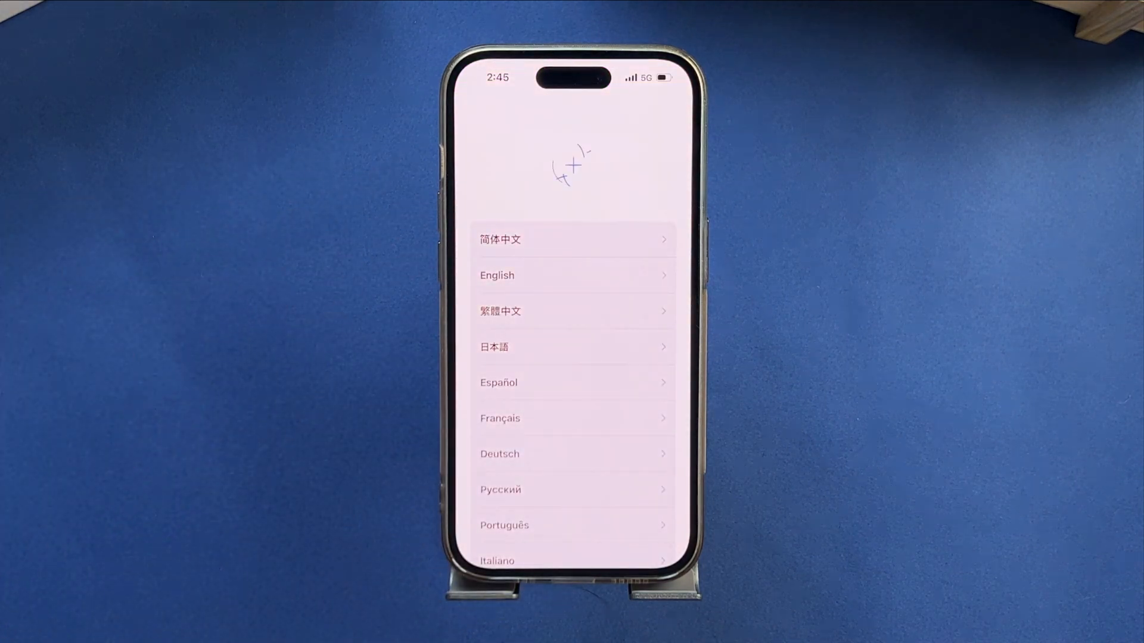
# Choose English as the setup language and reach the Wi-Fi password field
pyautogui.click(573, 276)
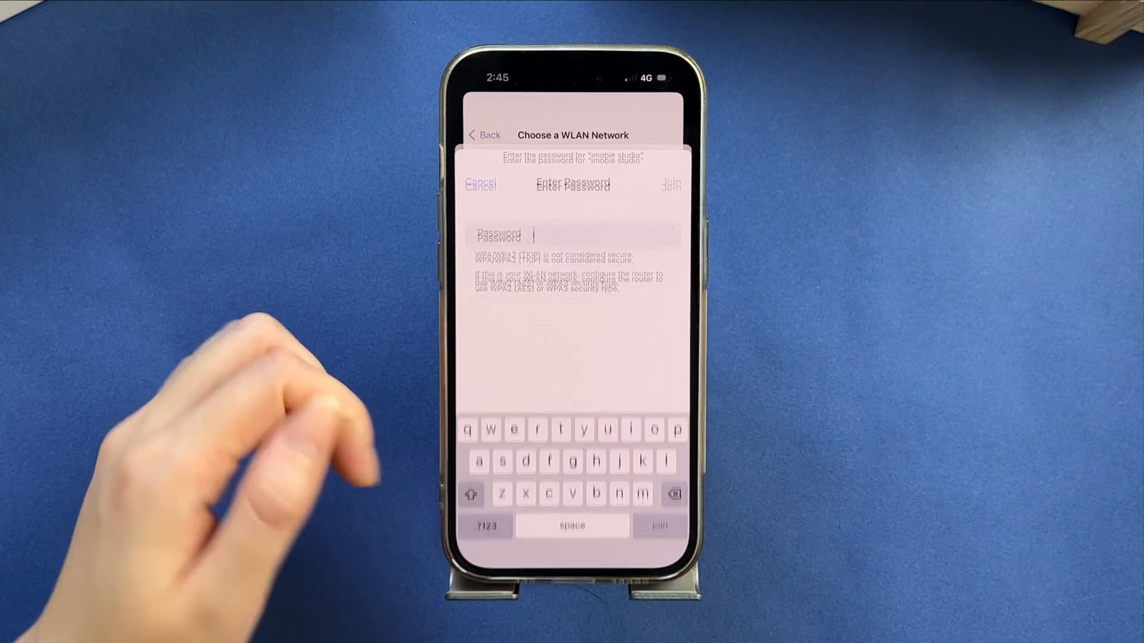
pyautogui.click(480, 182)
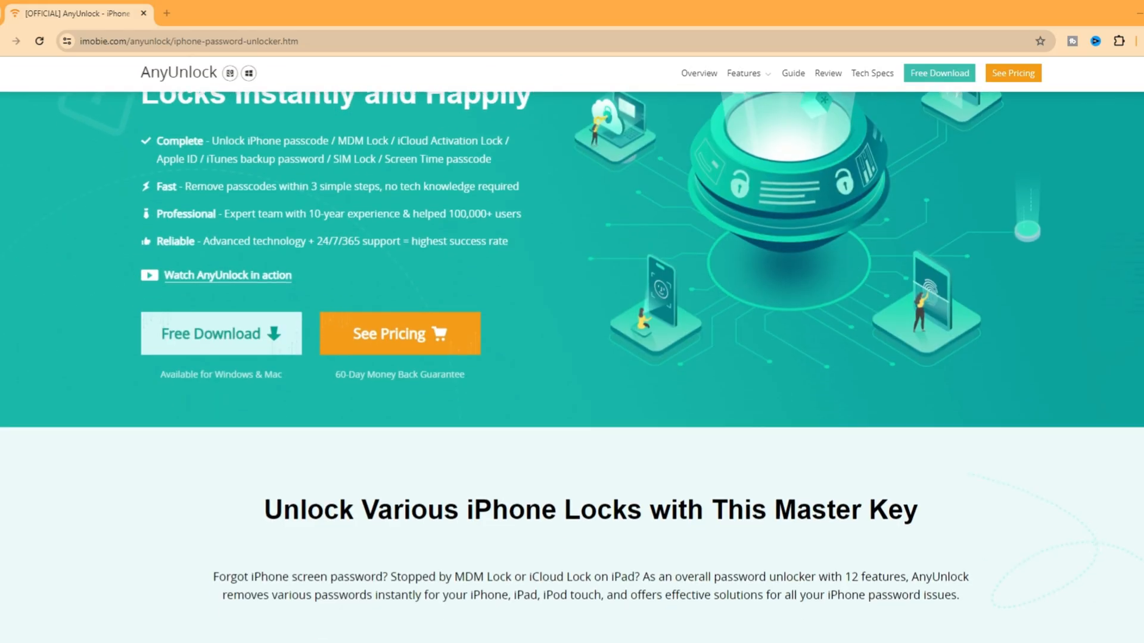
# Scroll the AnyUnlock product page down to the Screen Time and iTunes backup decryption sections
pyautogui.scroll(-3)
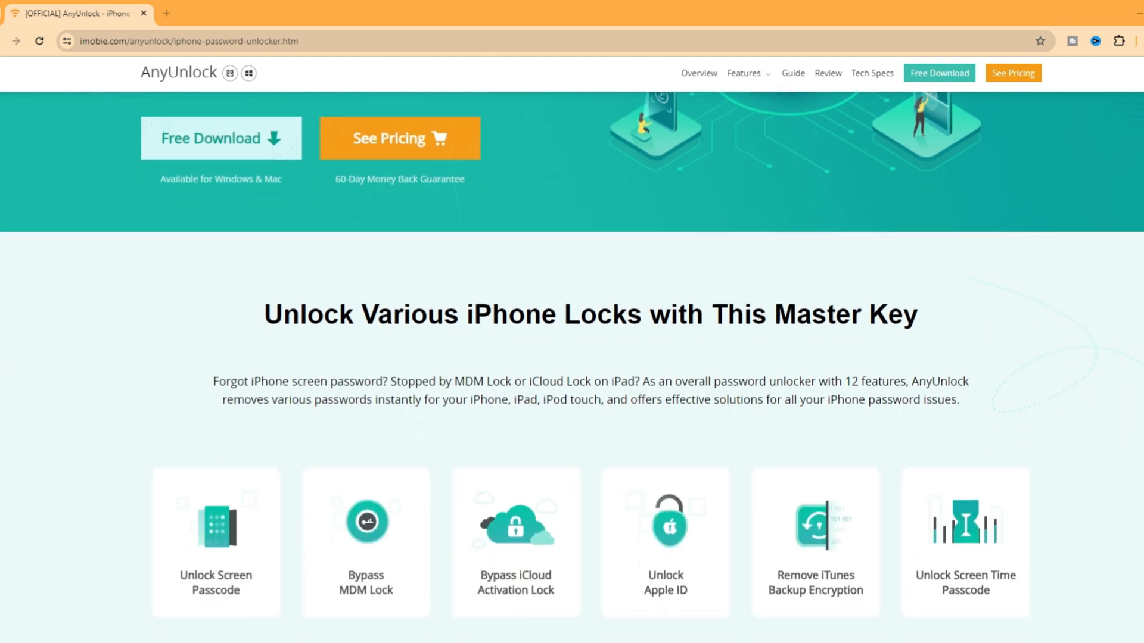
pyautogui.scroll(-3)
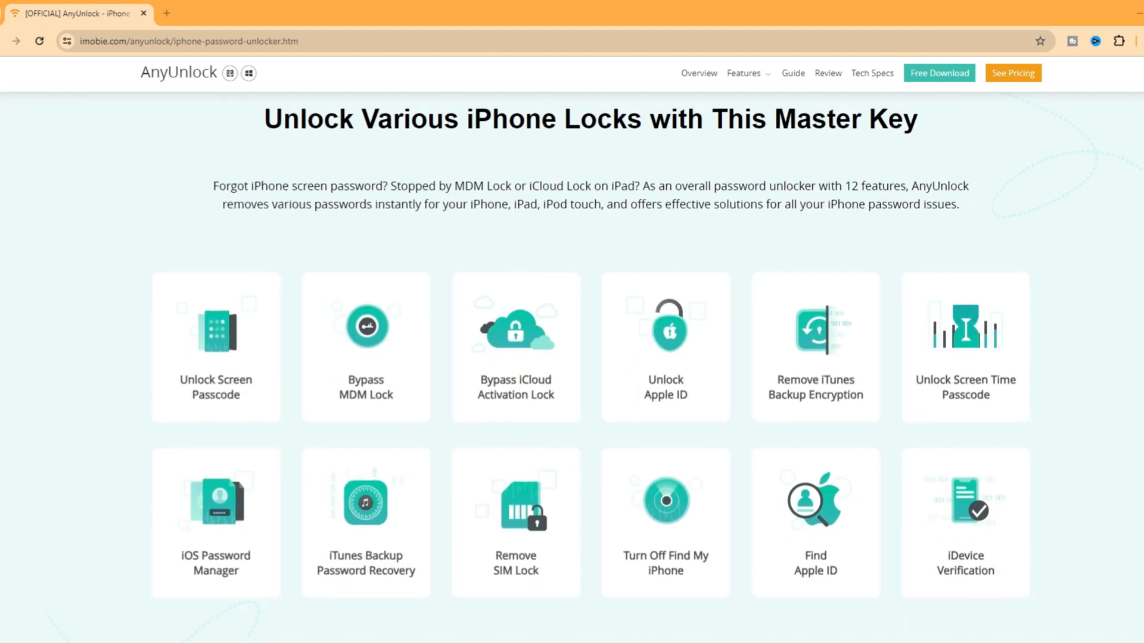
pyautogui.scroll(-3)
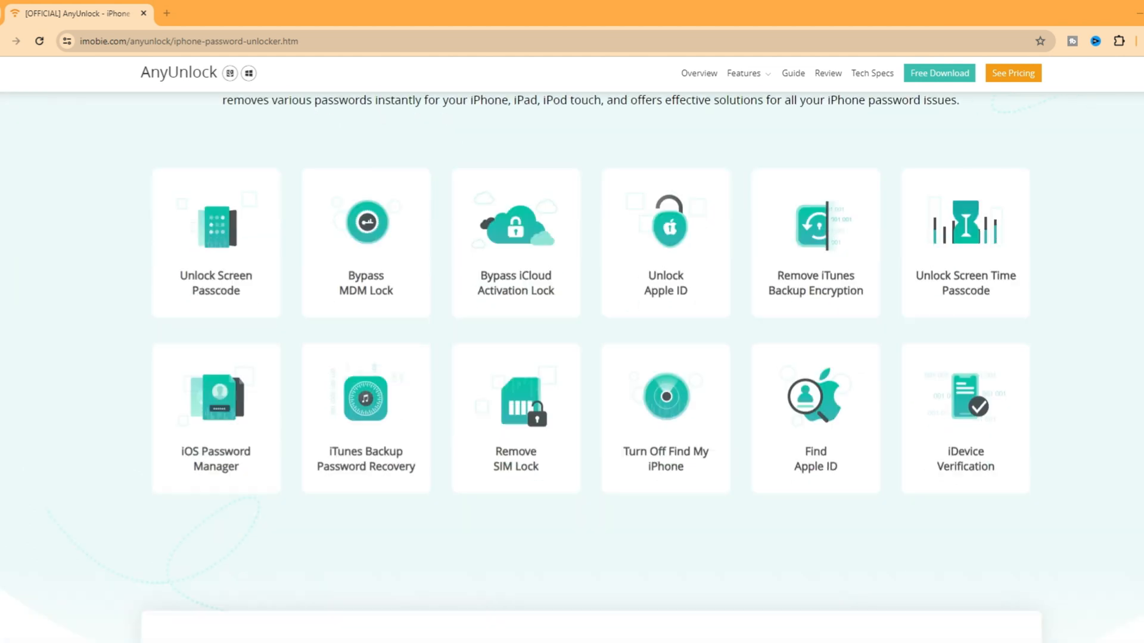
pyautogui.scroll(-3)
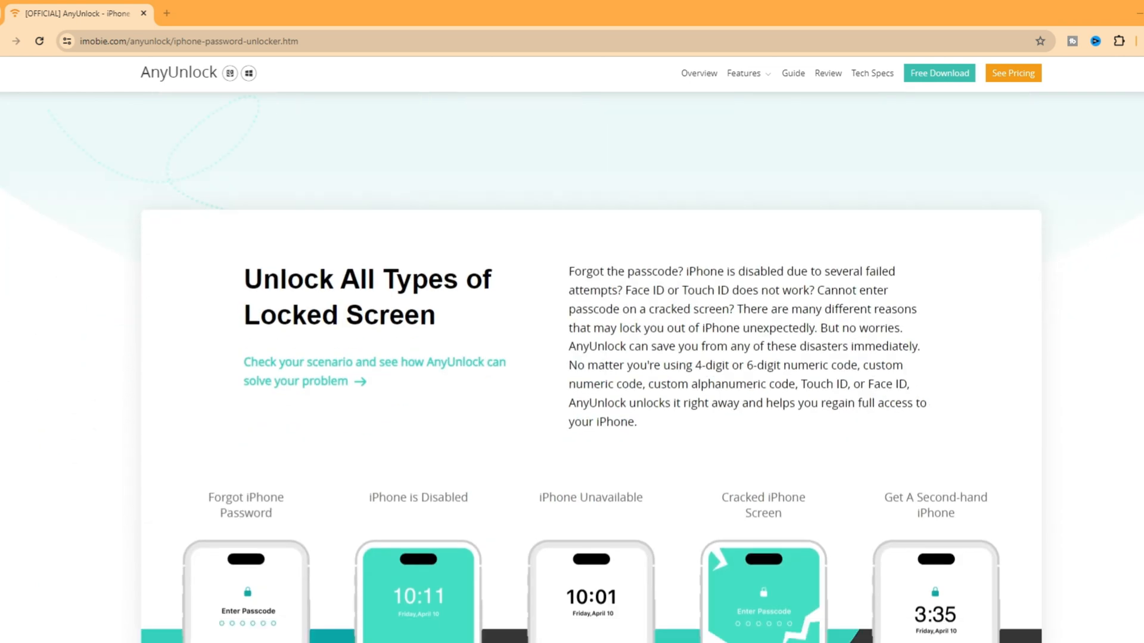
pyautogui.scroll(-3)
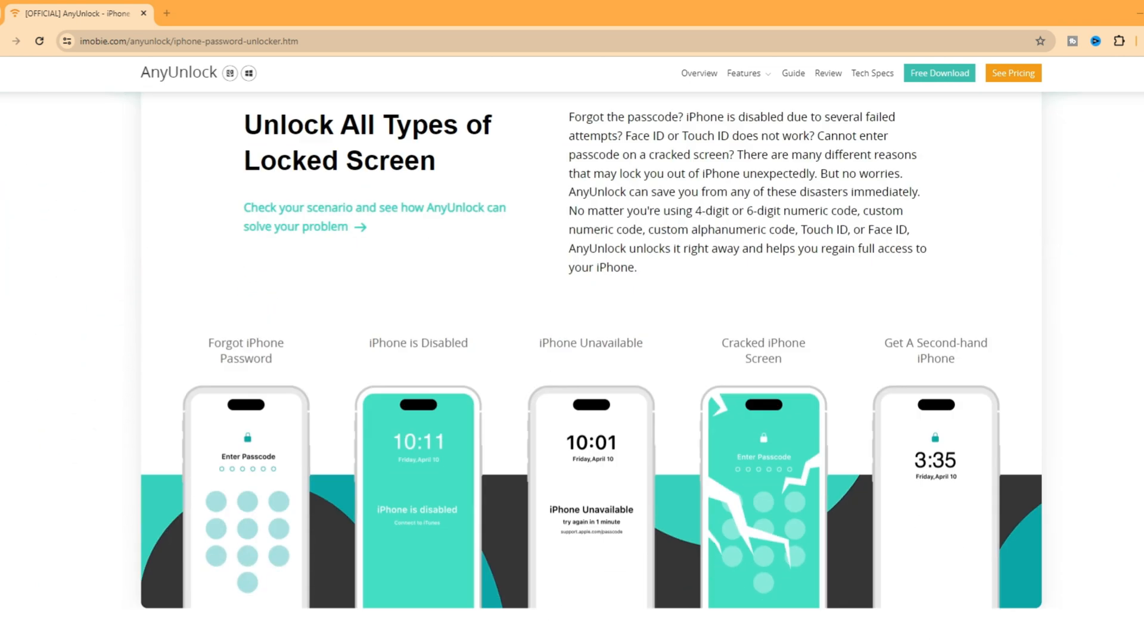
pyautogui.scroll(-3)
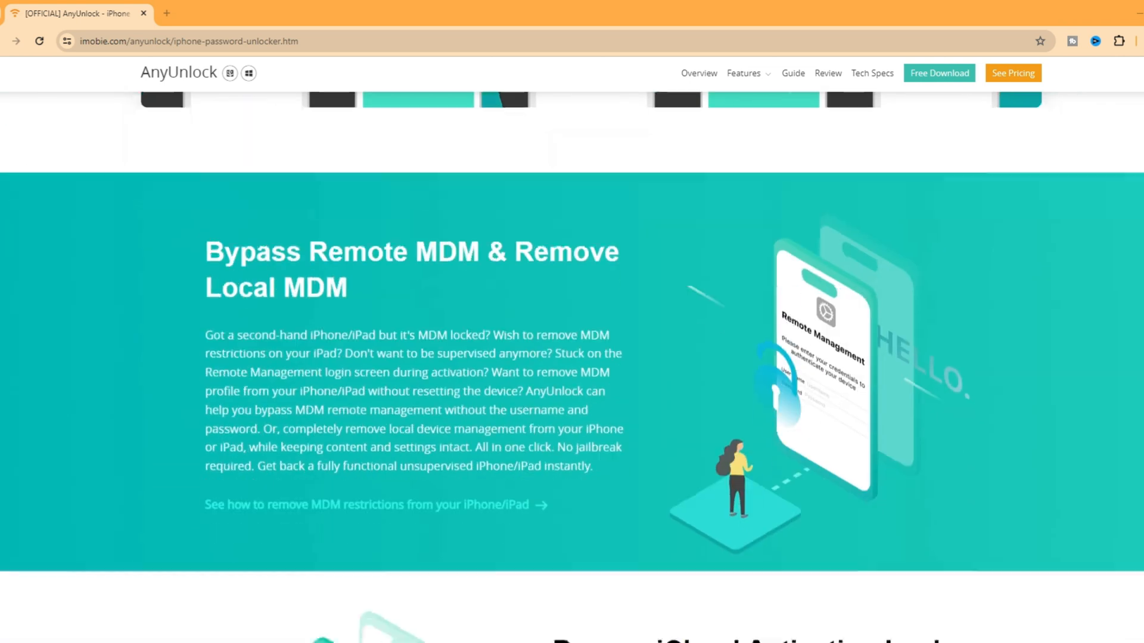
pyautogui.scroll(-3)
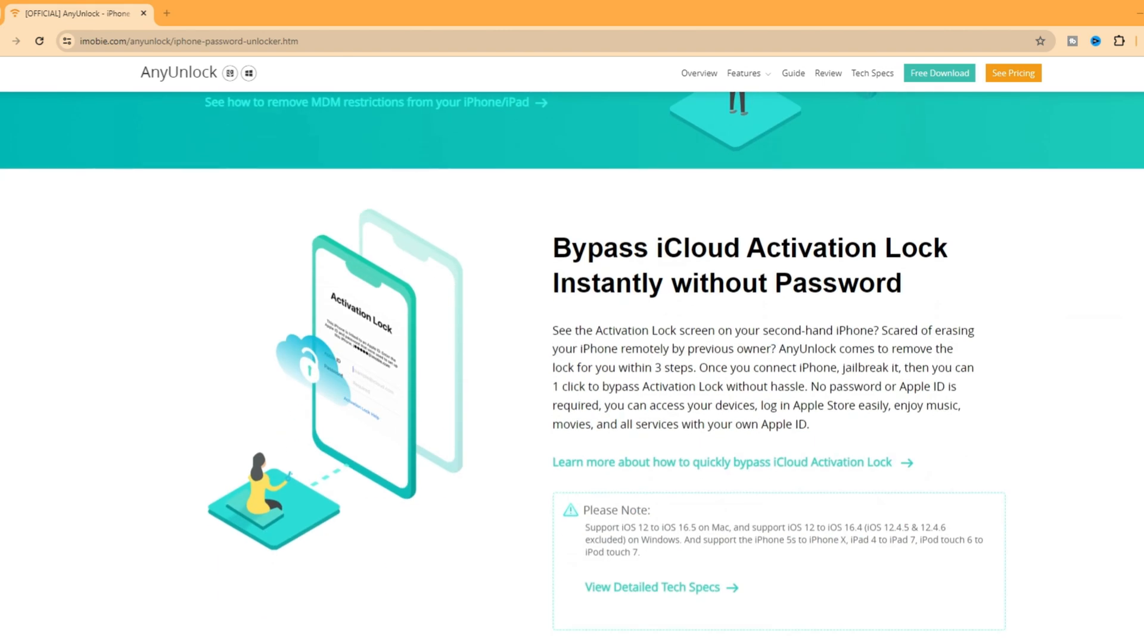
pyautogui.scroll(-3)
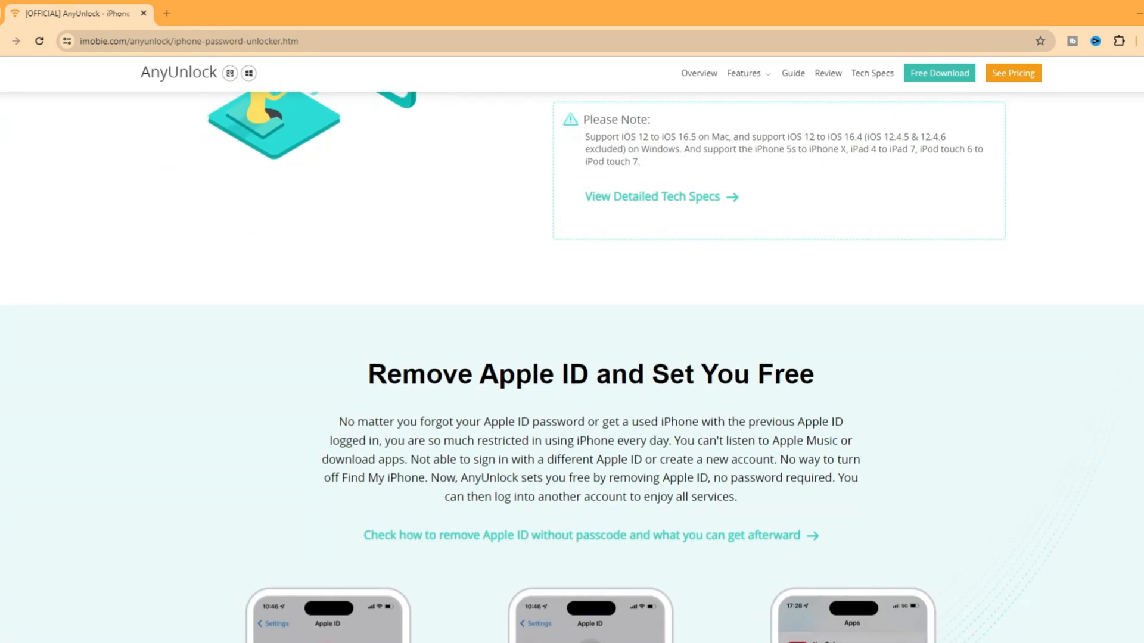
pyautogui.scroll(-3)
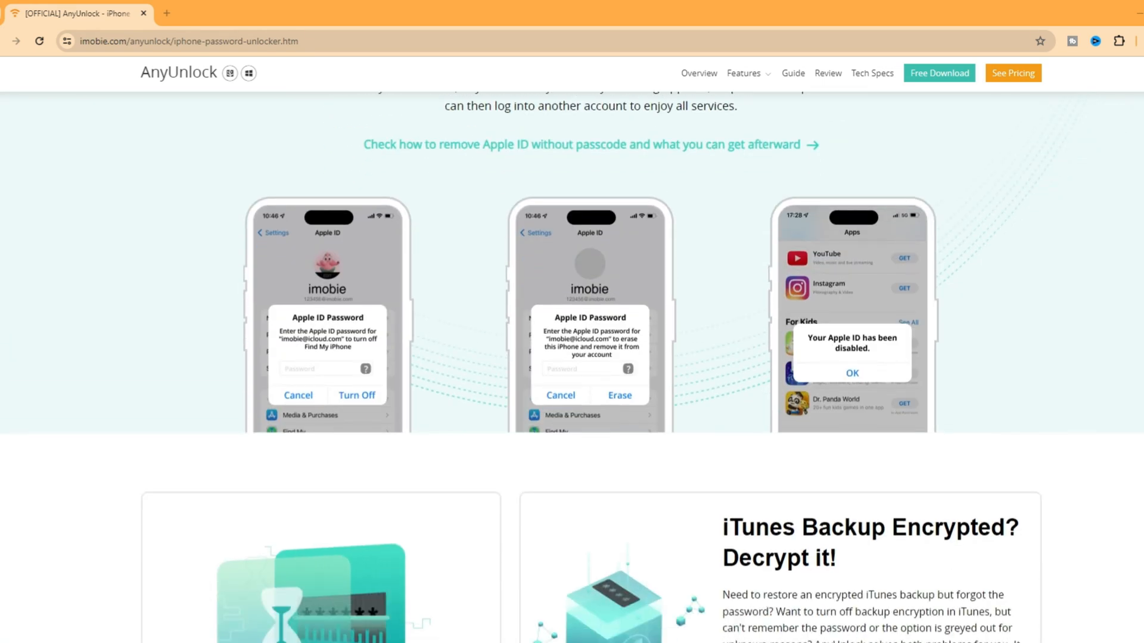
pyautogui.scroll(-3)
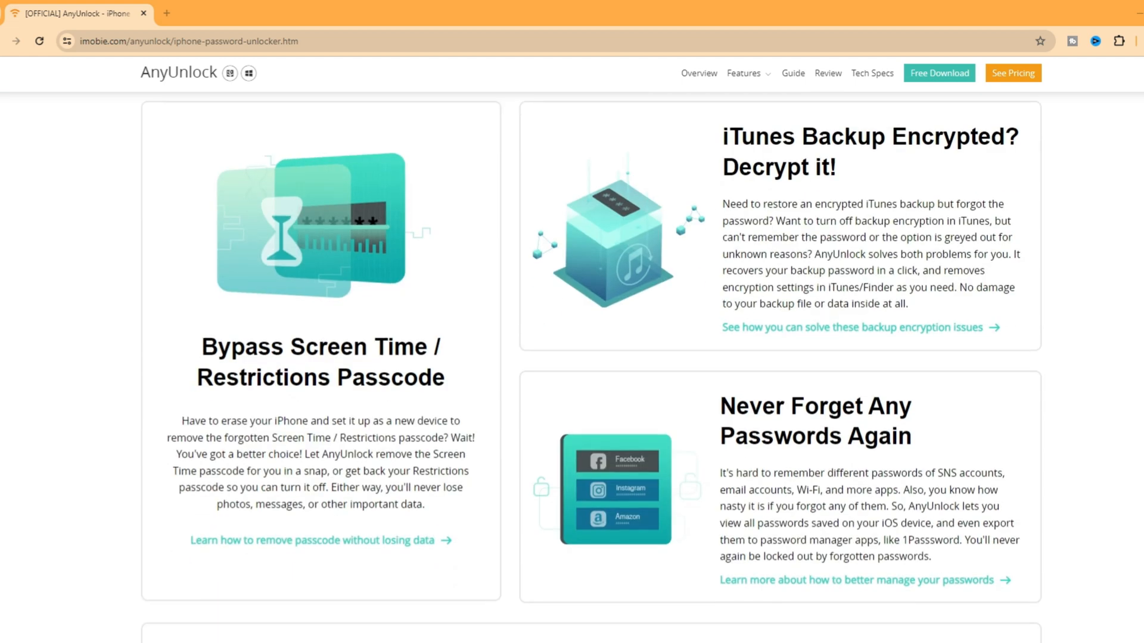
pyautogui.scroll(-3)
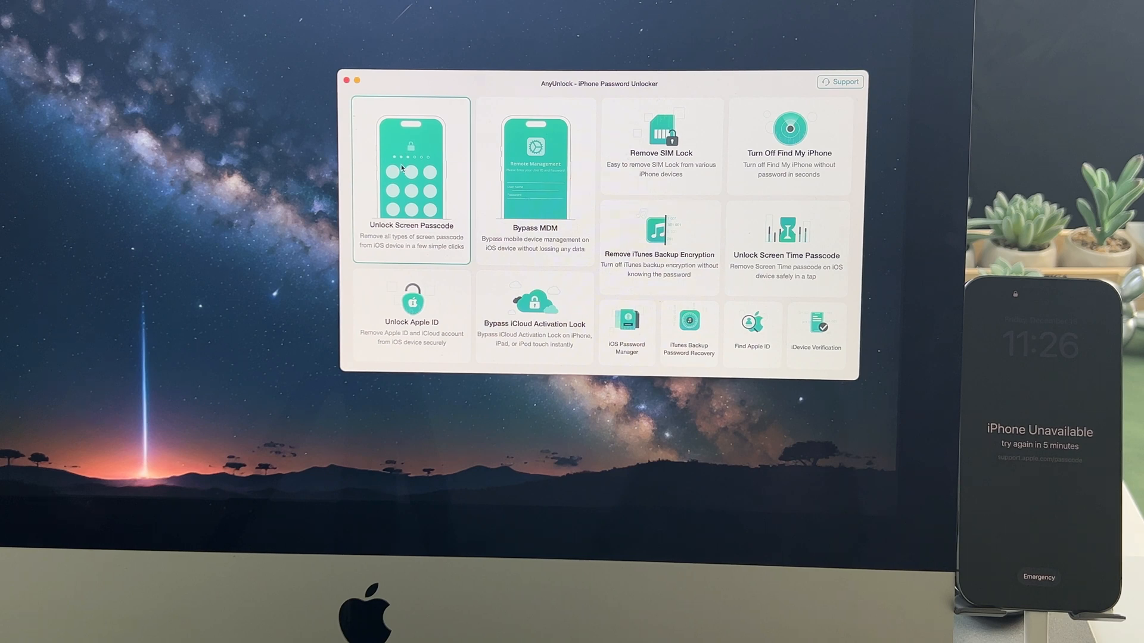
# Choose Unlock Screen Passcode for the unavailable iPhone 14 Pro in recovery mode
pyautogui.click(411, 175)
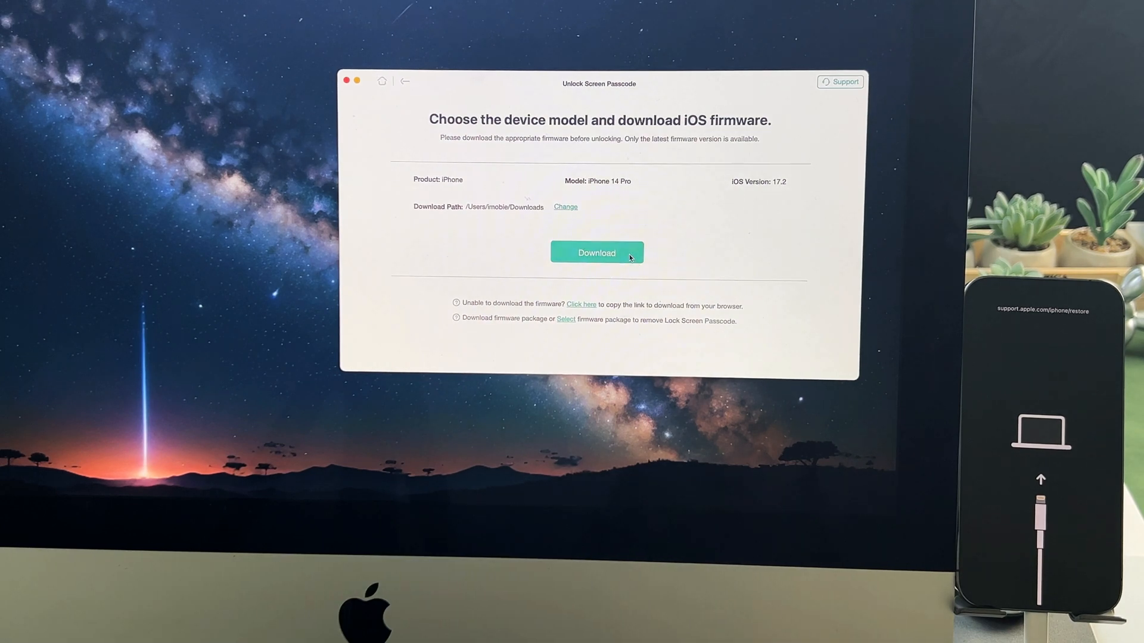
# Download the iOS 17.2 firmware for the iPhone 14 Pro so it is ready to unlock
pyautogui.click(595, 252)
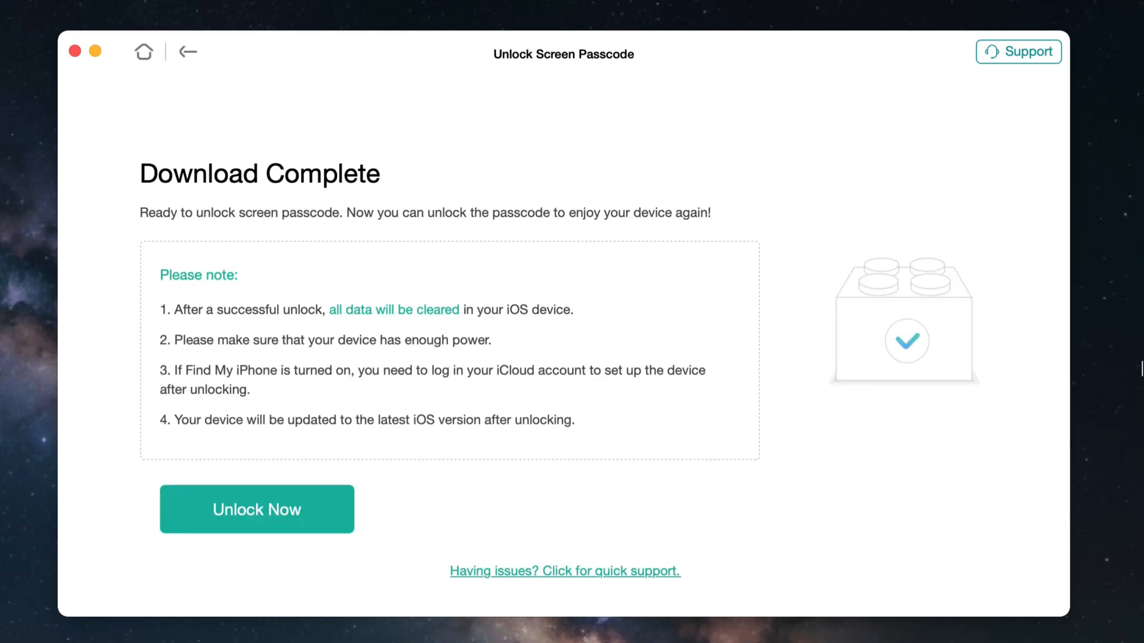
pyautogui.moveTo(306, 508)
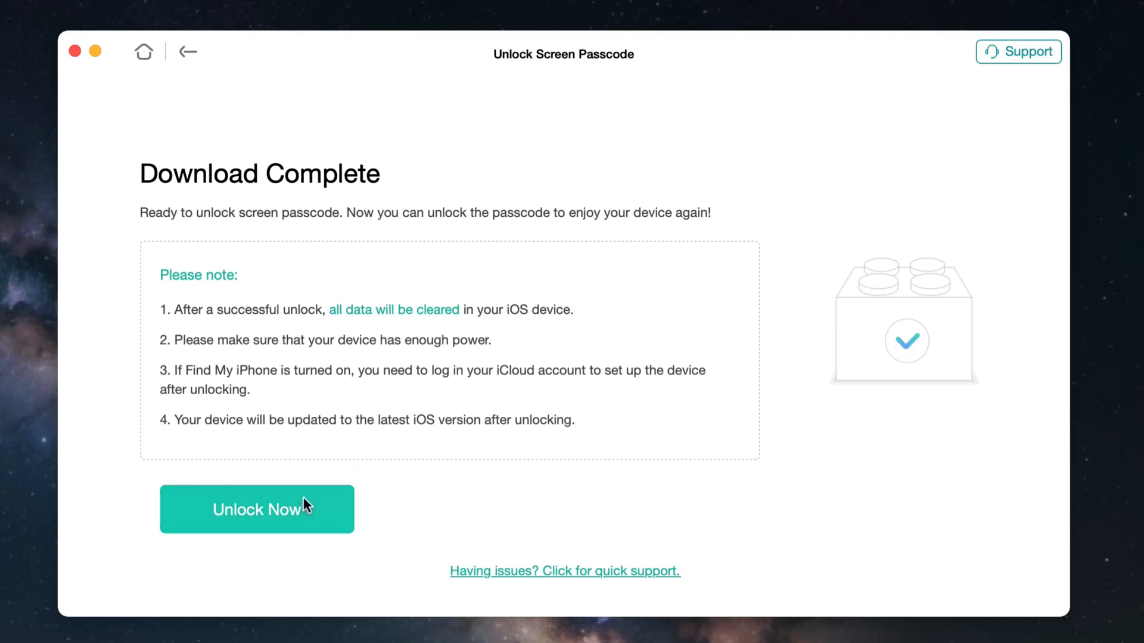